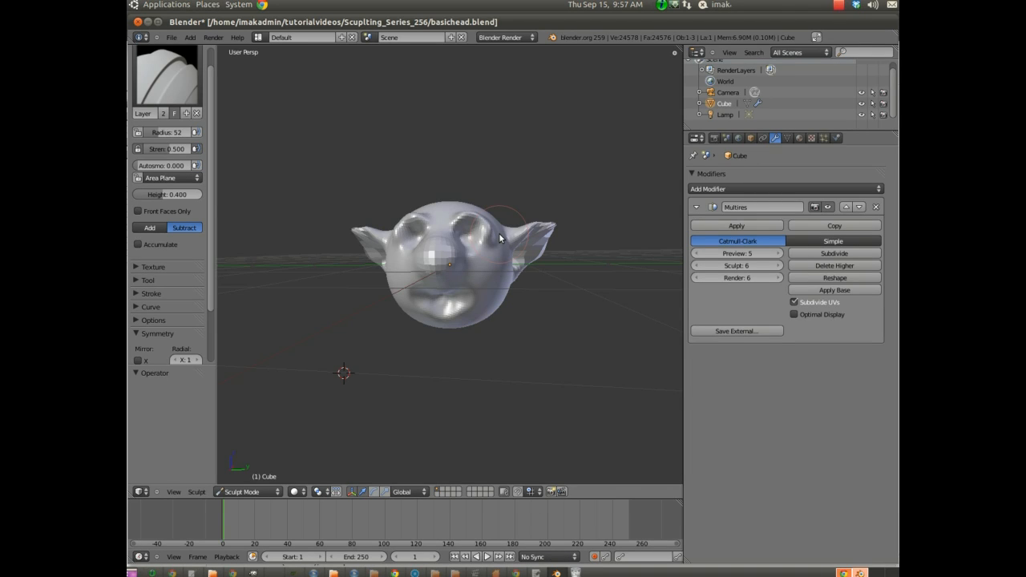
pyautogui.moveTo(356, 285)
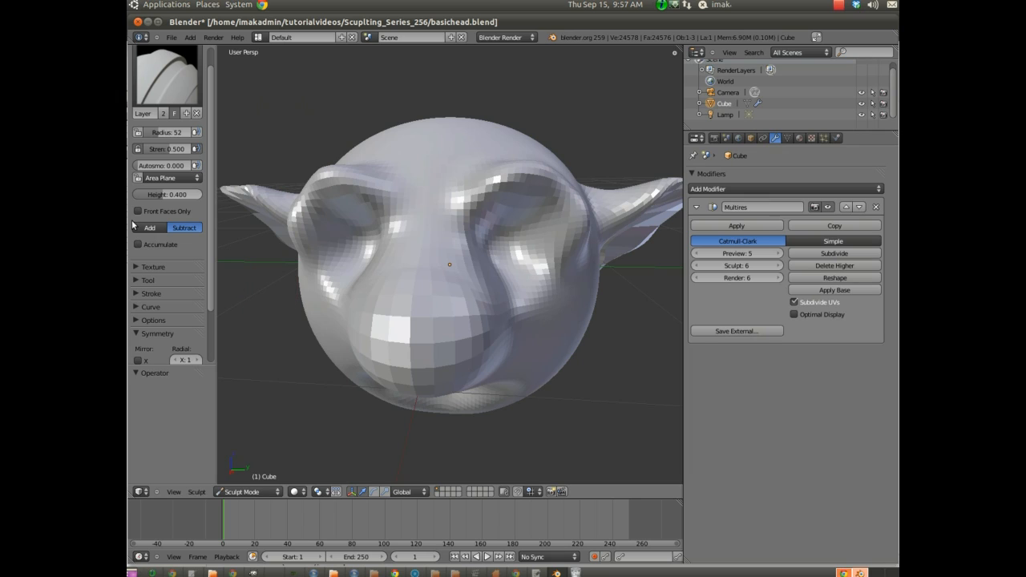
pyautogui.moveTo(205, 471)
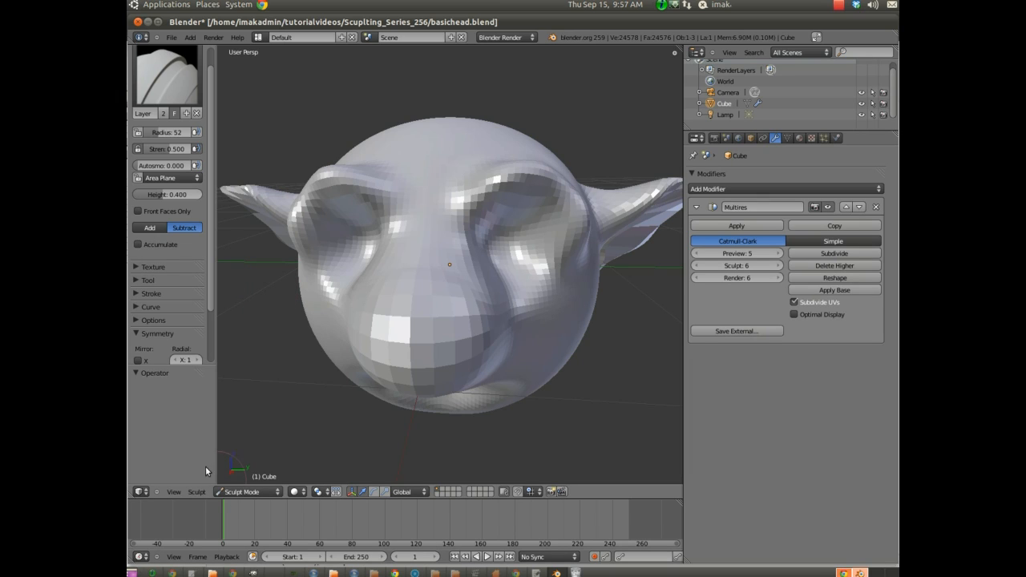
pyautogui.moveTo(382, 250)
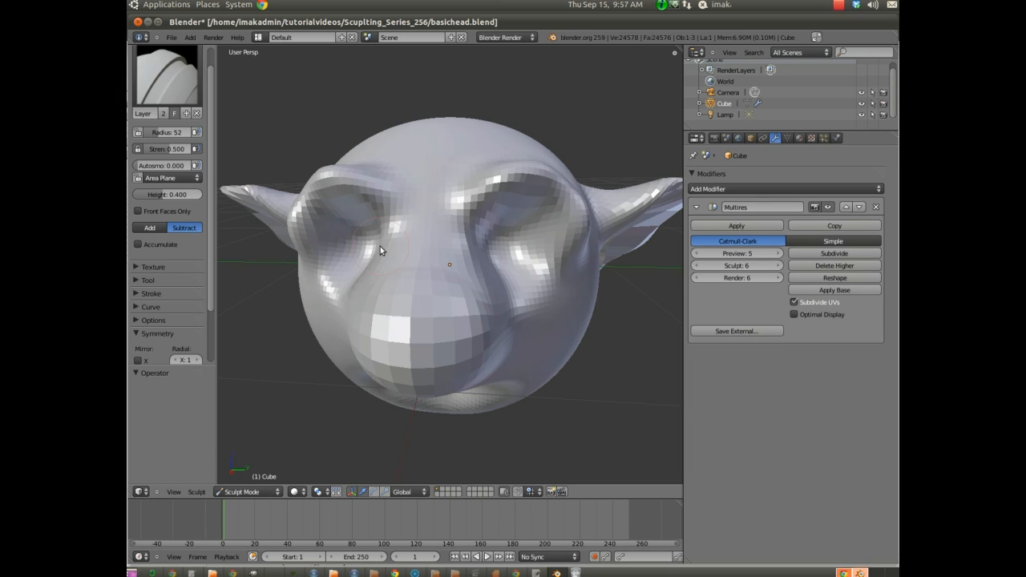
pyautogui.moveTo(487, 311)
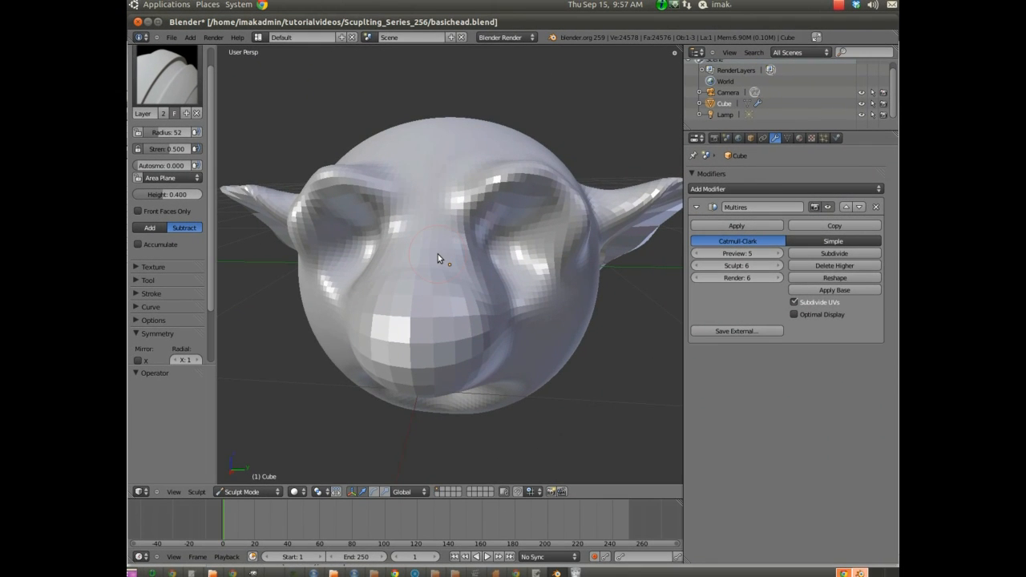
pyautogui.moveTo(401, 300)
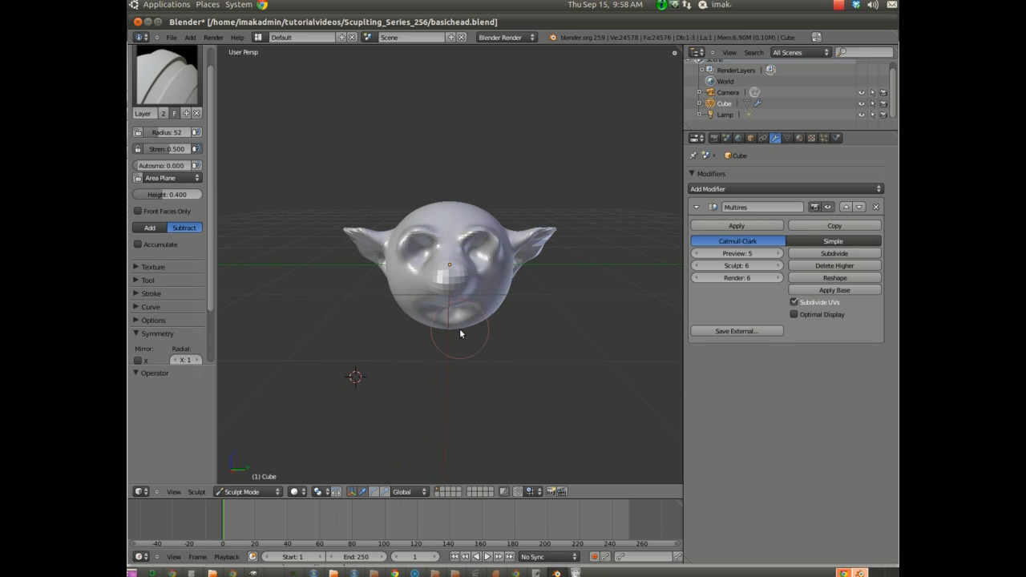
pyautogui.moveTo(456, 295)
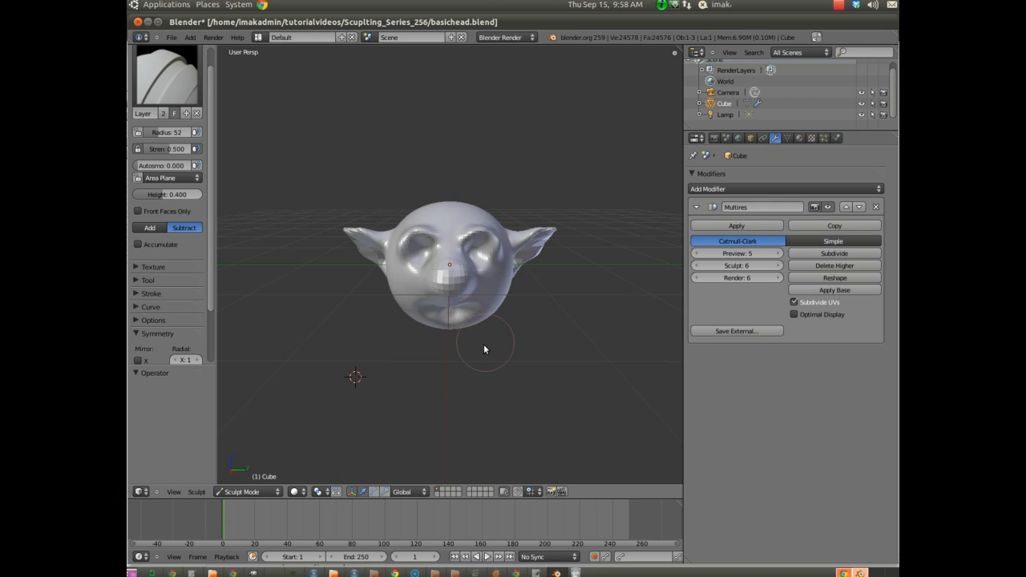
pyautogui.moveTo(475, 368)
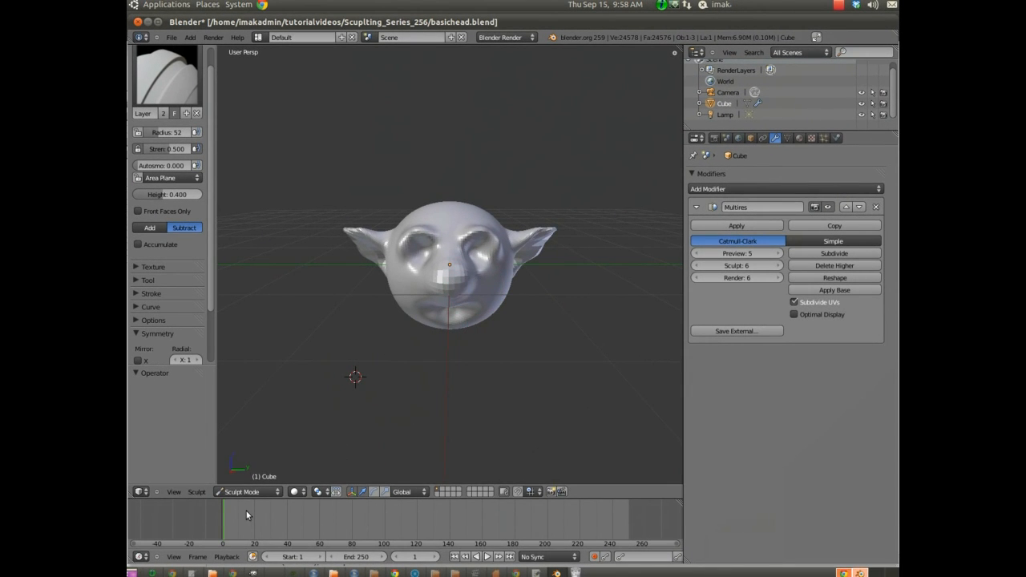
# Leave sculpting for Object Mode and snap the 3D cursor to the head's centre
pyautogui.click(244, 491)
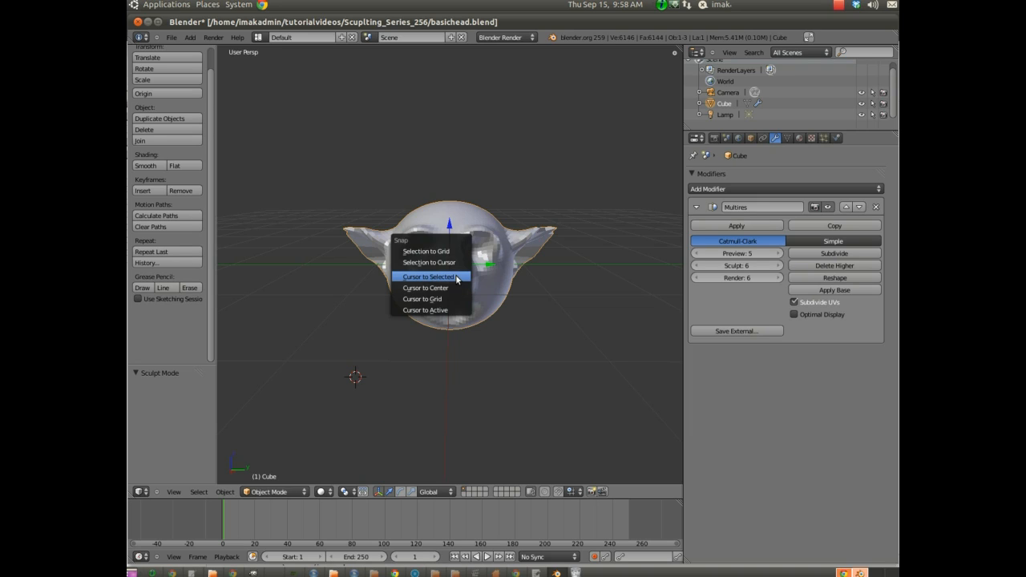
pyautogui.moveTo(430, 275)
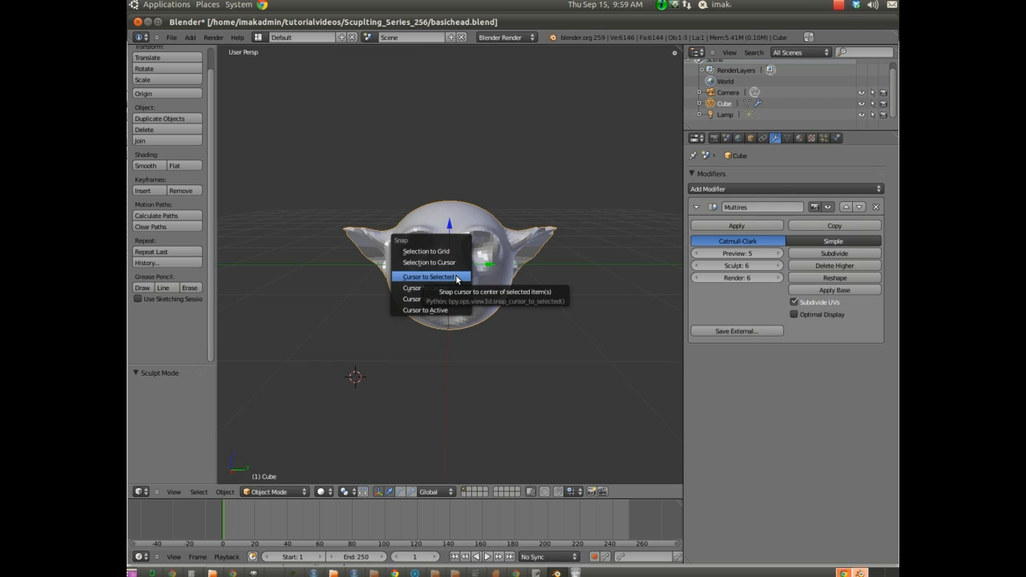
pyautogui.click(427, 275)
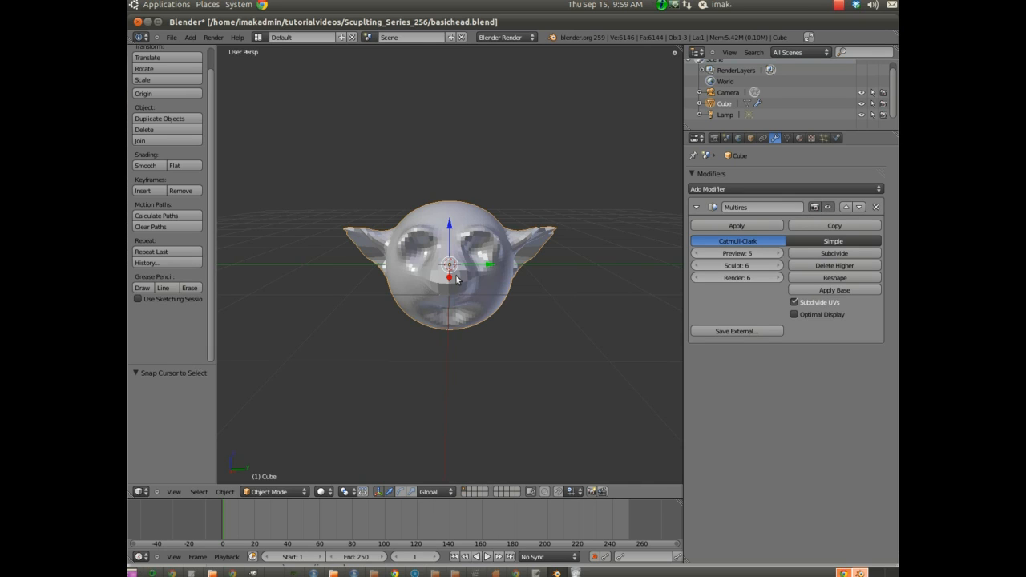
pyautogui.moveTo(445, 210)
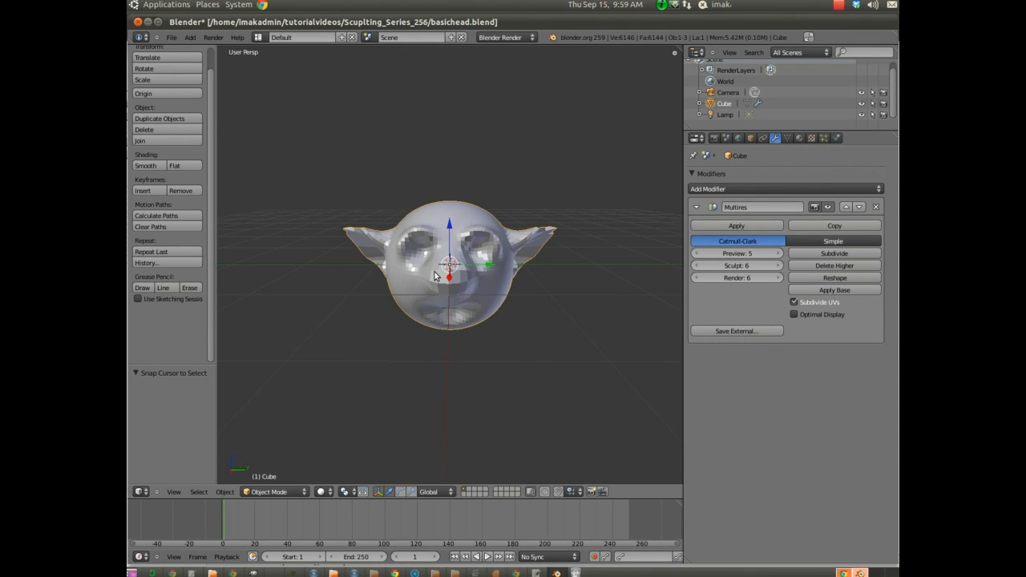
pyautogui.moveTo(216, 58)
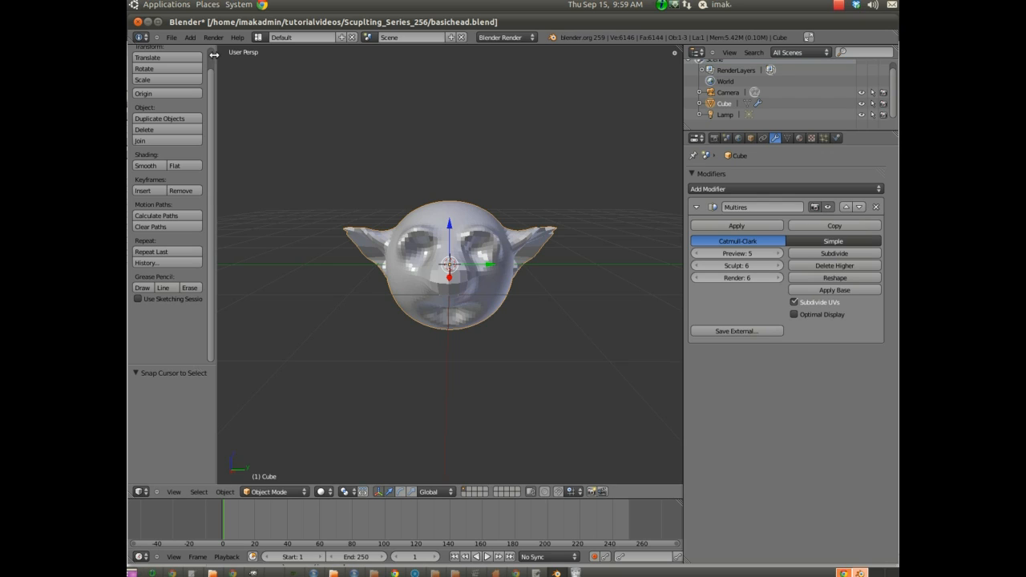
# Add a single-bone armature at the head's centre via Add > Armature
pyautogui.click(189, 38)
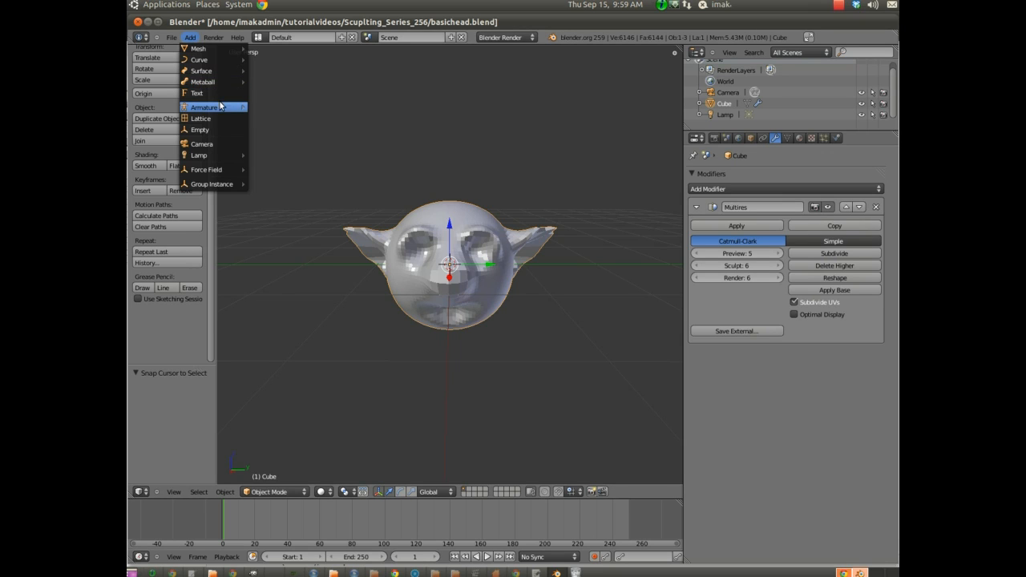
pyautogui.moveTo(206, 107)
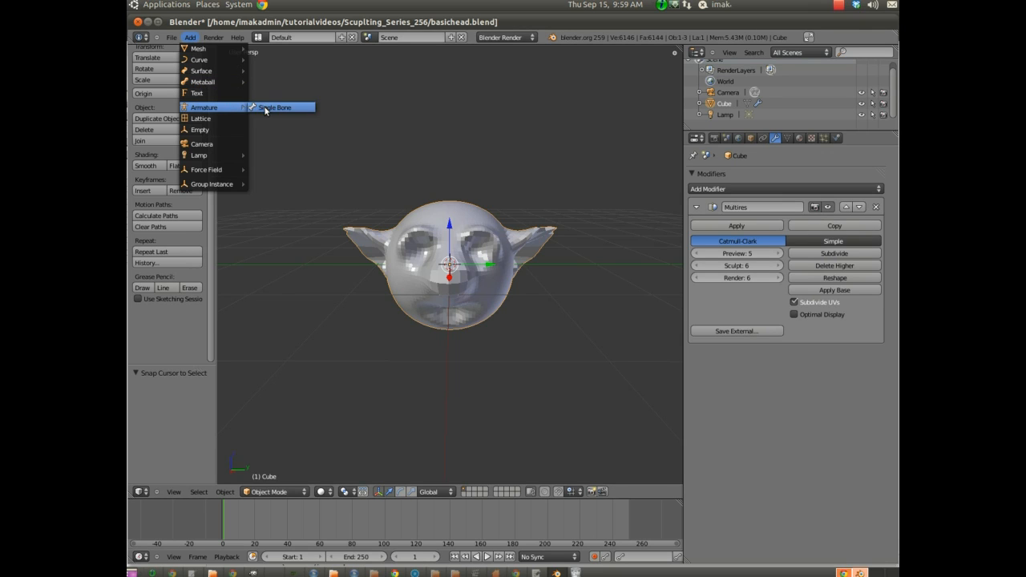
pyautogui.click(274, 105)
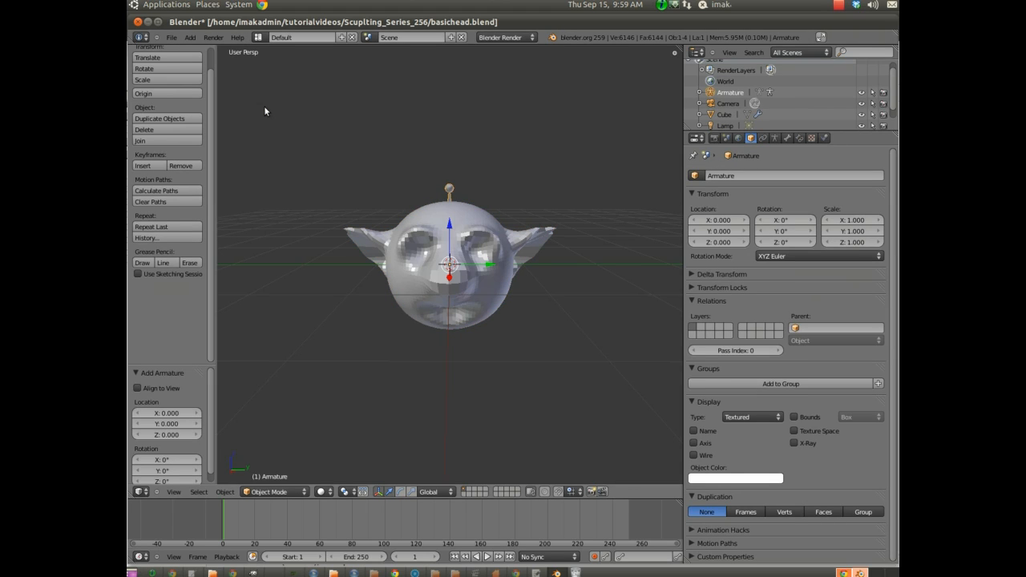
pyautogui.moveTo(446, 205)
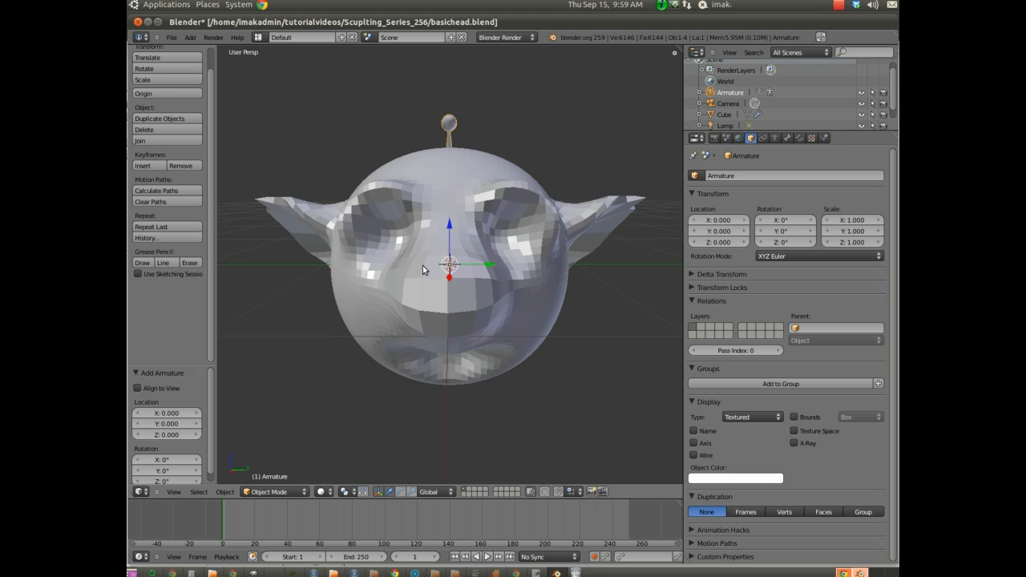
# Show the head as wireframe and lower the armature beneath it along Z
pyautogui.press('z')
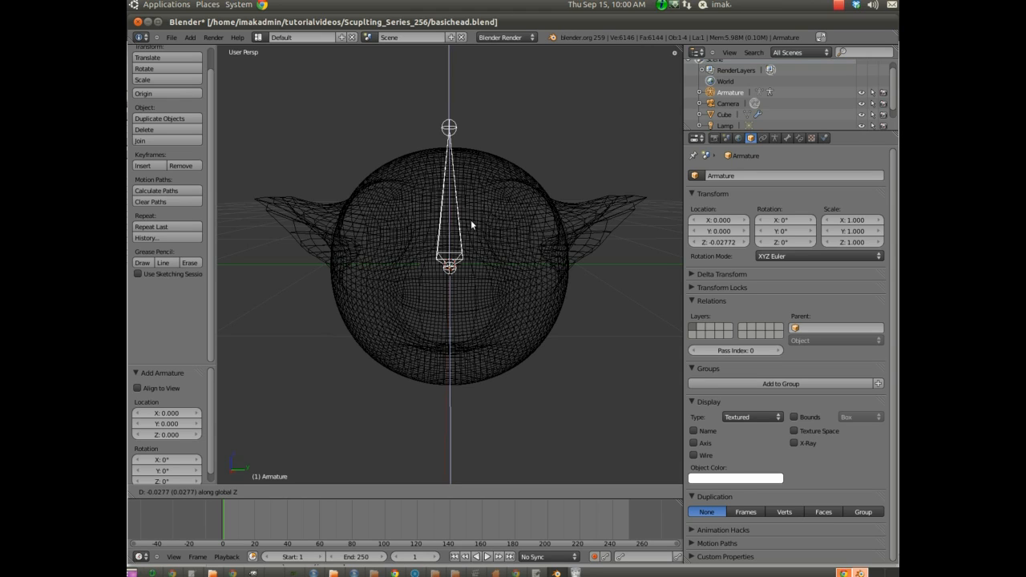
pyautogui.moveTo(471, 224); pyautogui.dragTo(471, 423)
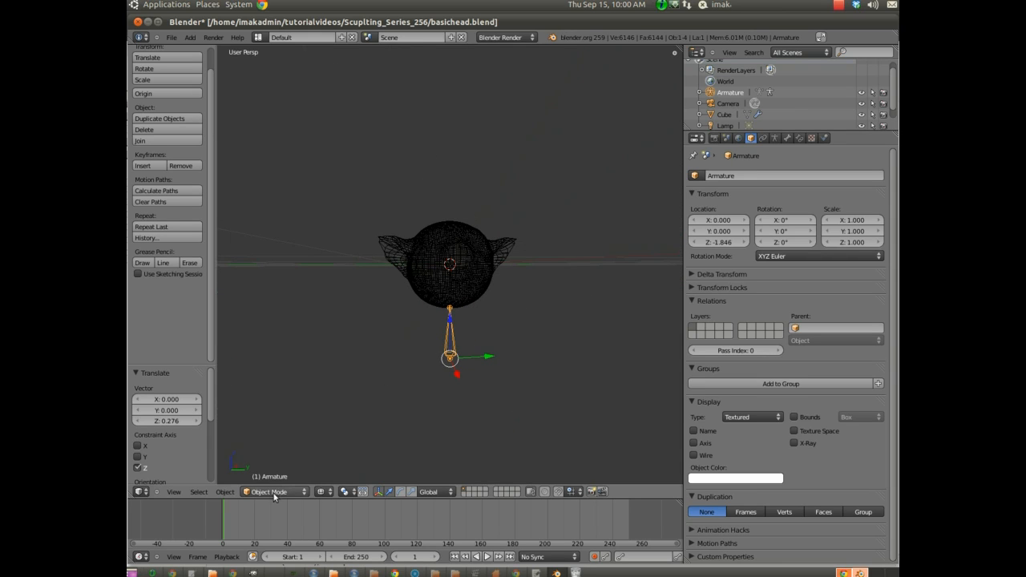
pyautogui.moveTo(255, 505)
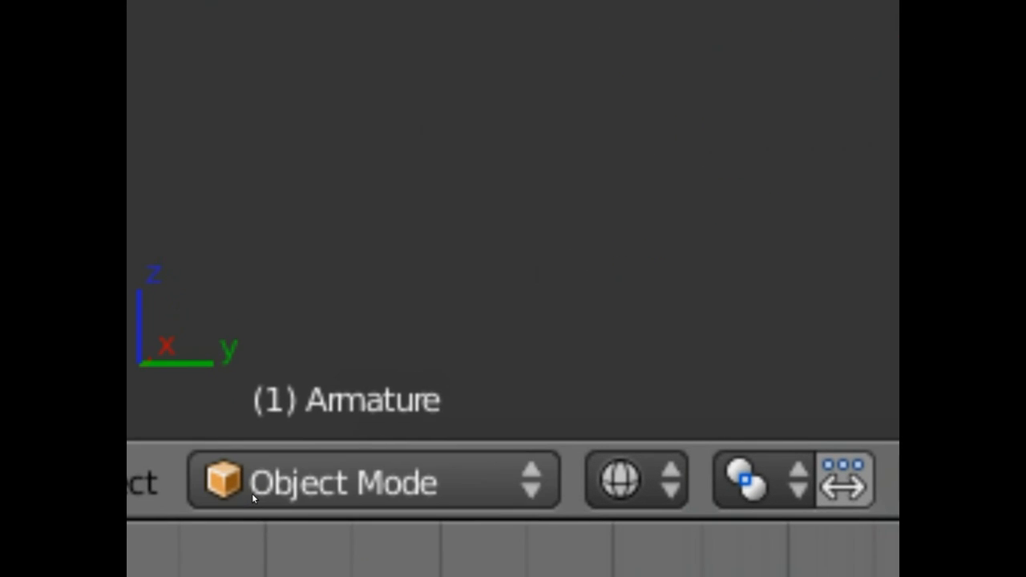
# Enter Edit Mode on the armature to extrude a second bone segment
pyautogui.click(345, 481)
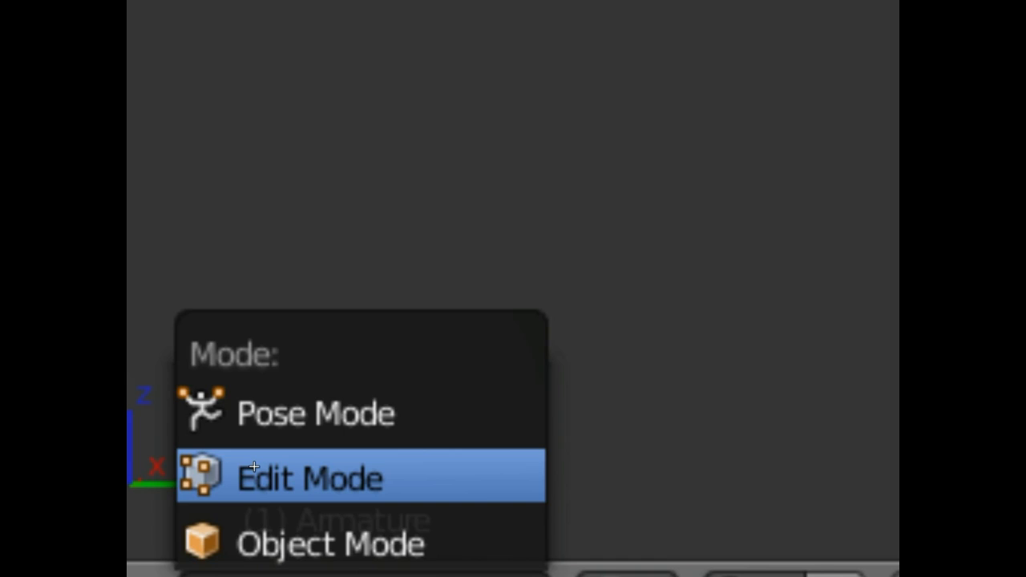
pyautogui.click(308, 477)
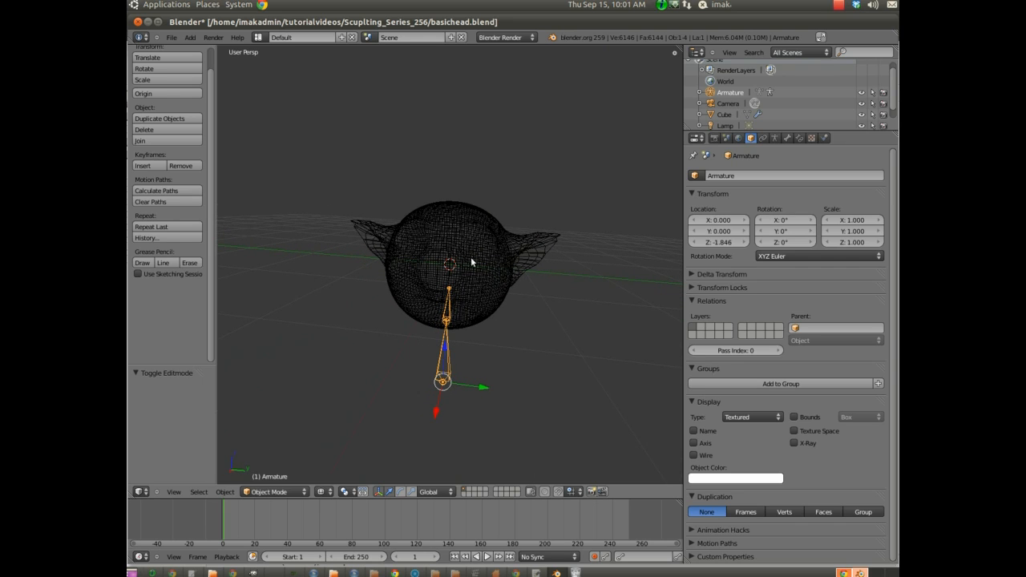
pyautogui.moveTo(423, 362)
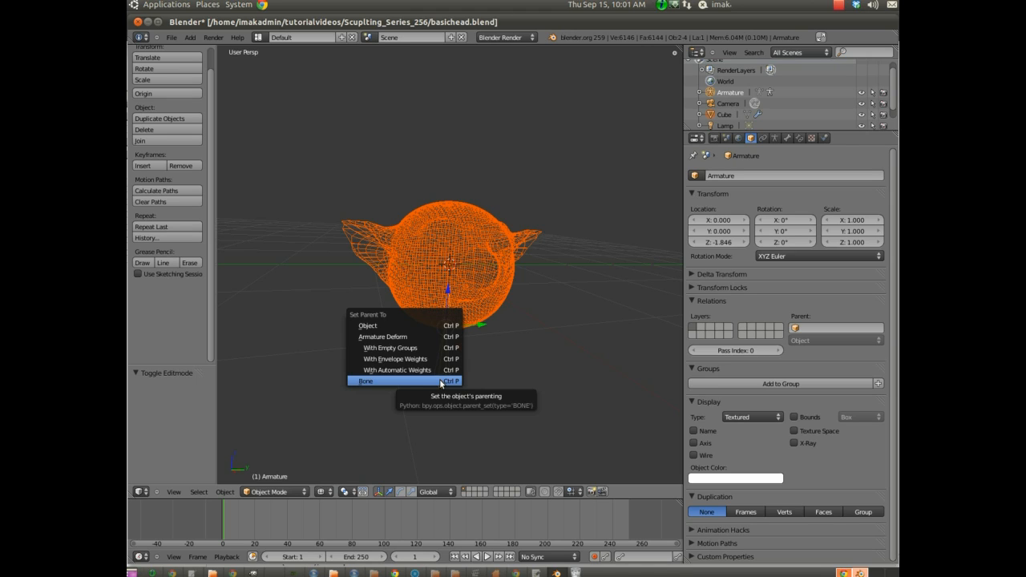
pyautogui.moveTo(401, 348)
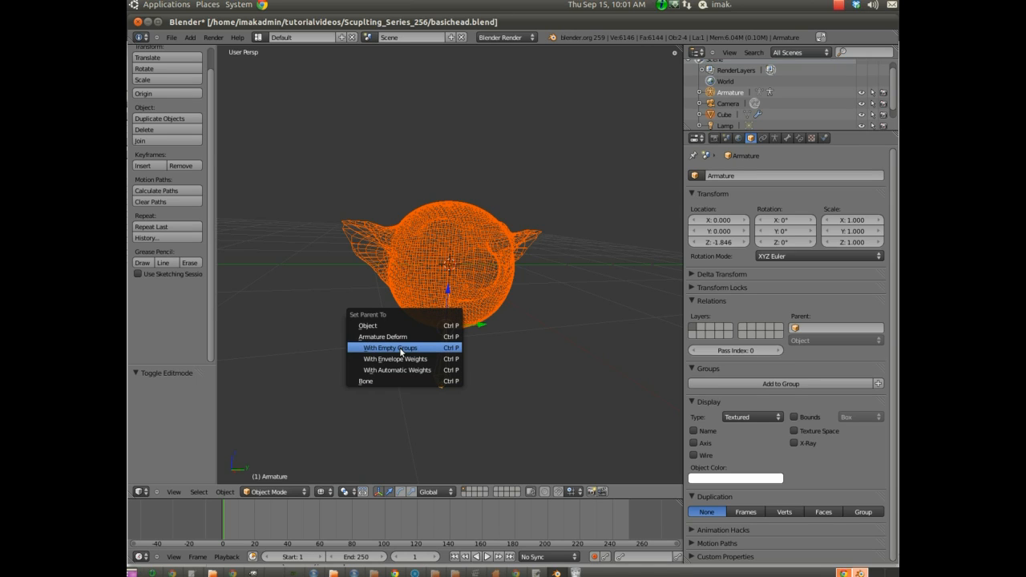
pyautogui.moveTo(383, 314)
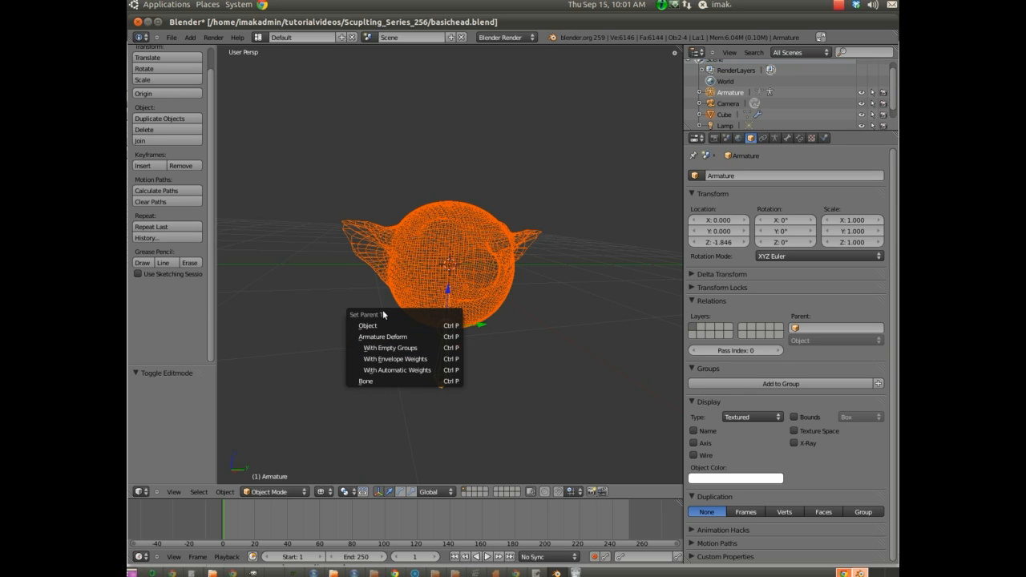
pyautogui.moveTo(391, 381)
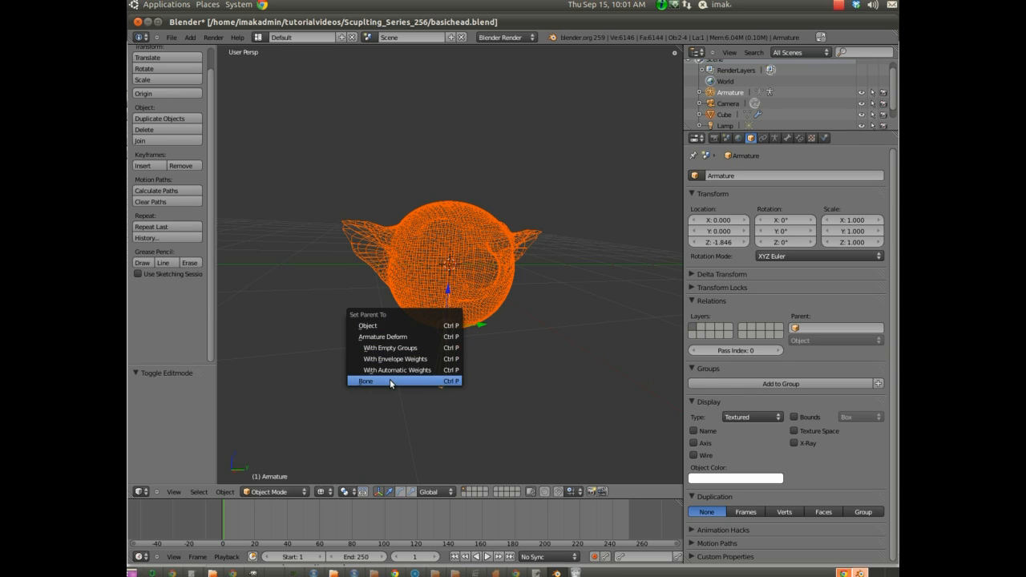
# Parent the selected head to the armature's bone via Ctrl+P > Bone
pyautogui.click(366, 381)
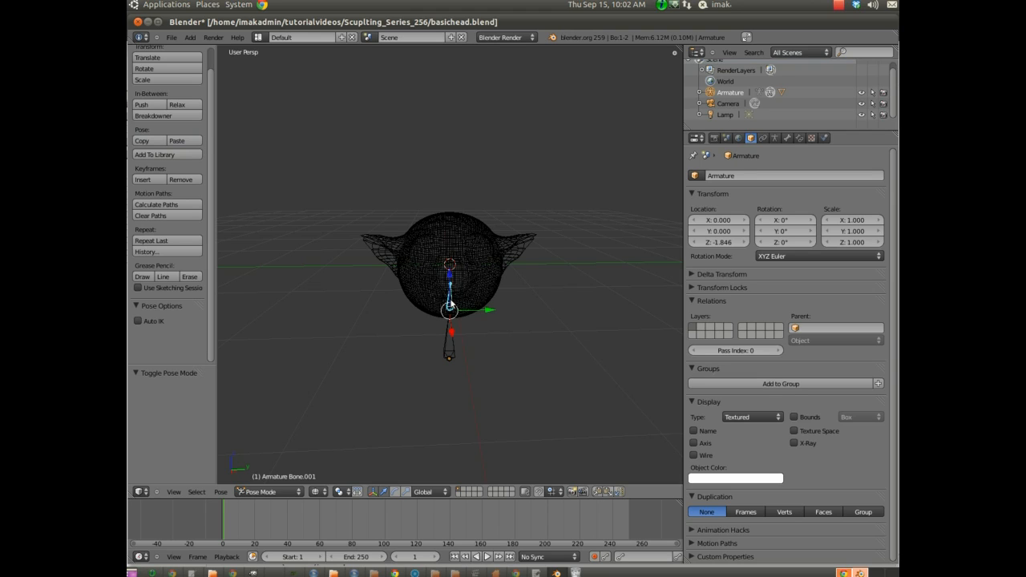
pyautogui.moveTo(452, 375)
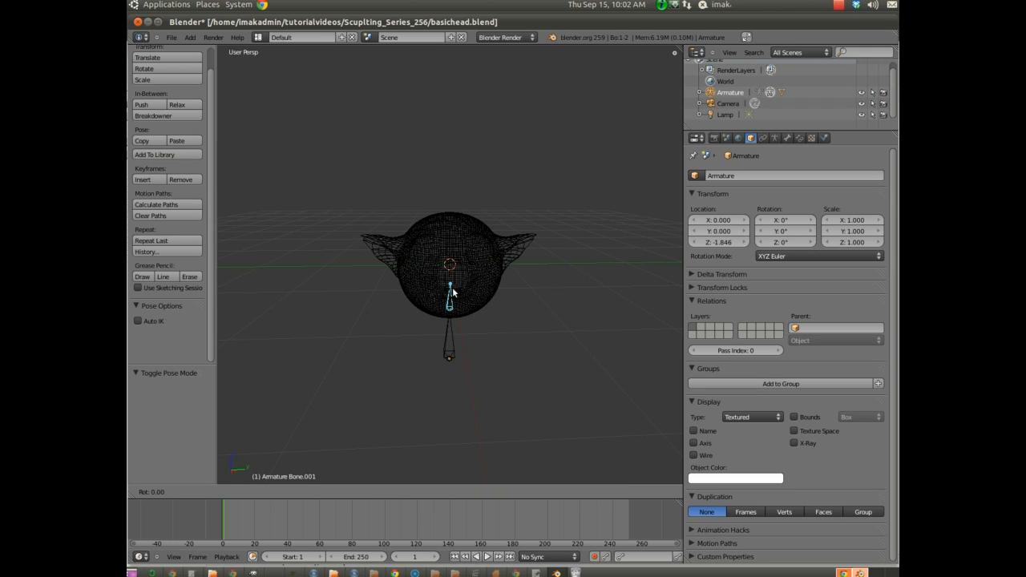
# Rotate the bone in Pose Mode so the parented head tilts with it
pyautogui.moveTo(449, 280); pyautogui.dragTo(433, 296)
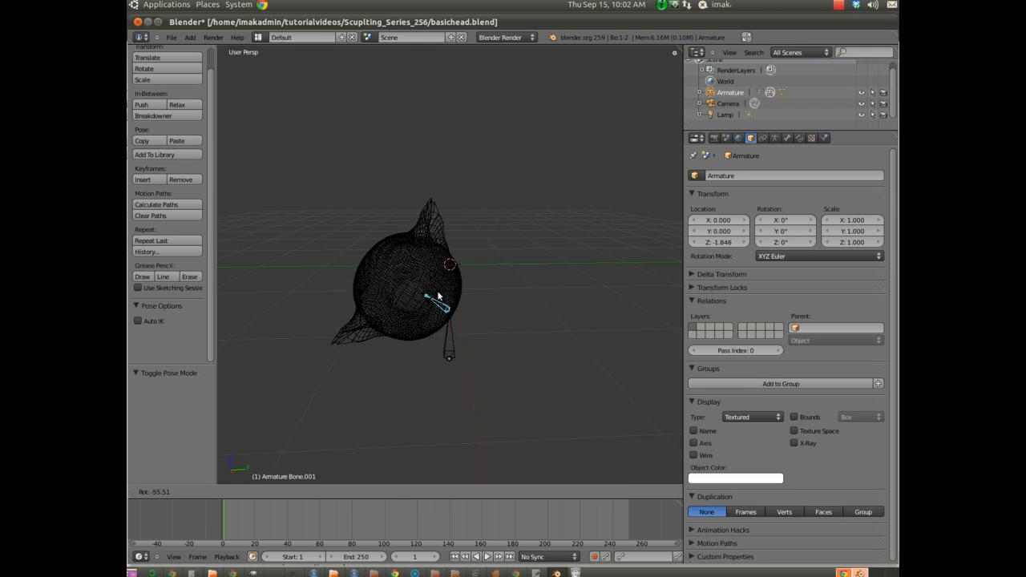